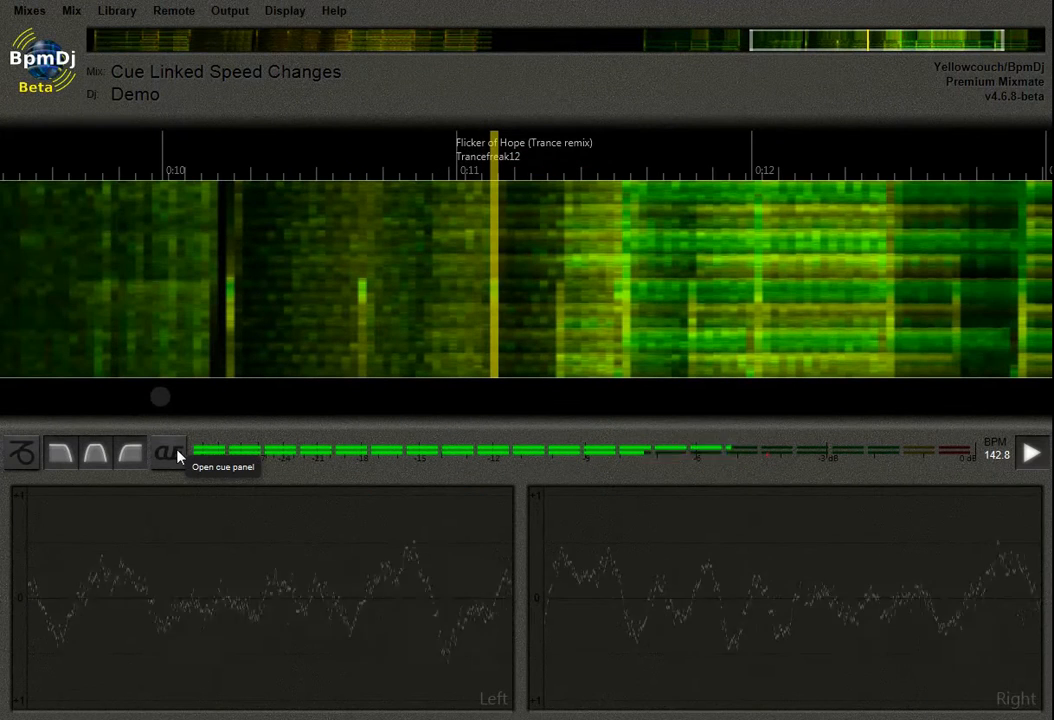
Step: Open the cue panel showing inspeed and outspeed fields for the trance track
{"action": "left_click", "coordinate": [168, 453]}
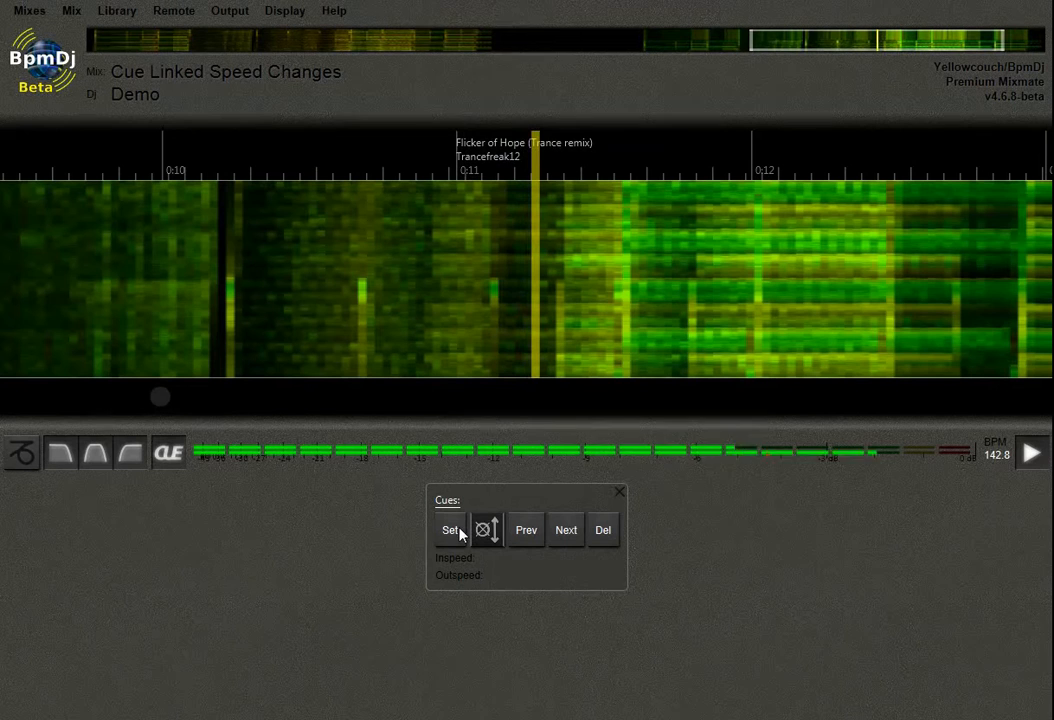
Step: Set a cue at the current play position just after 0:11
{"action": "left_click", "coordinate": [450, 530]}
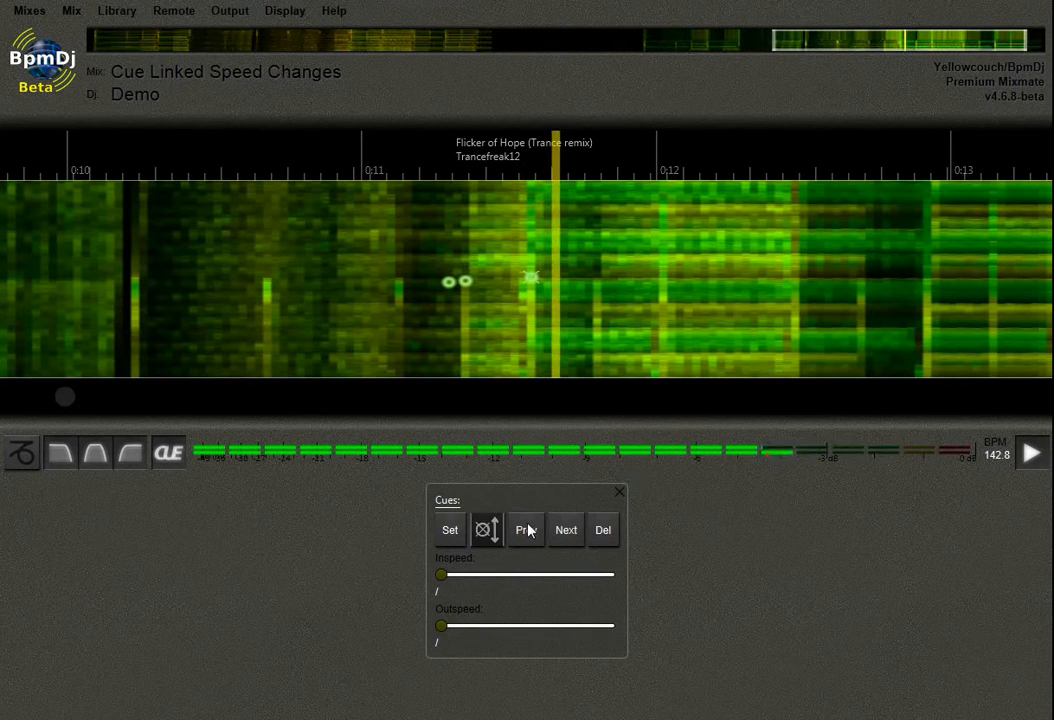
Step: Step through the three cues, setting Inspeed to 100%, 50% and 100%
{"action": "left_click", "coordinate": [525, 530]}
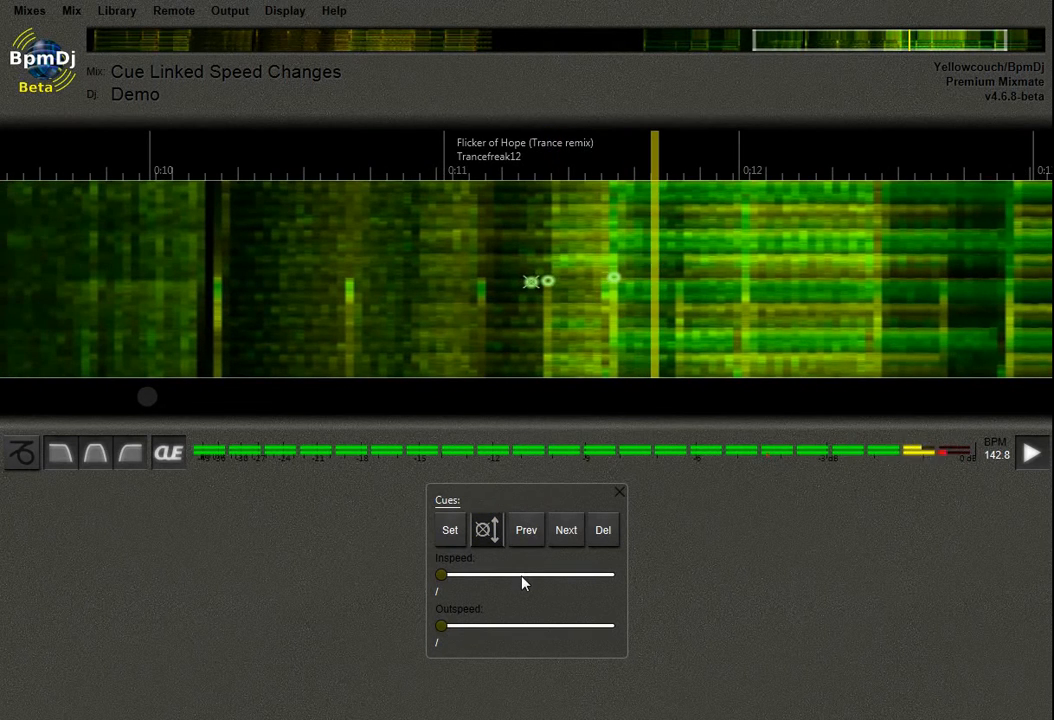
{"action": "left_click_drag", "start_coordinate": [440, 574], "coordinate": [530, 574]}
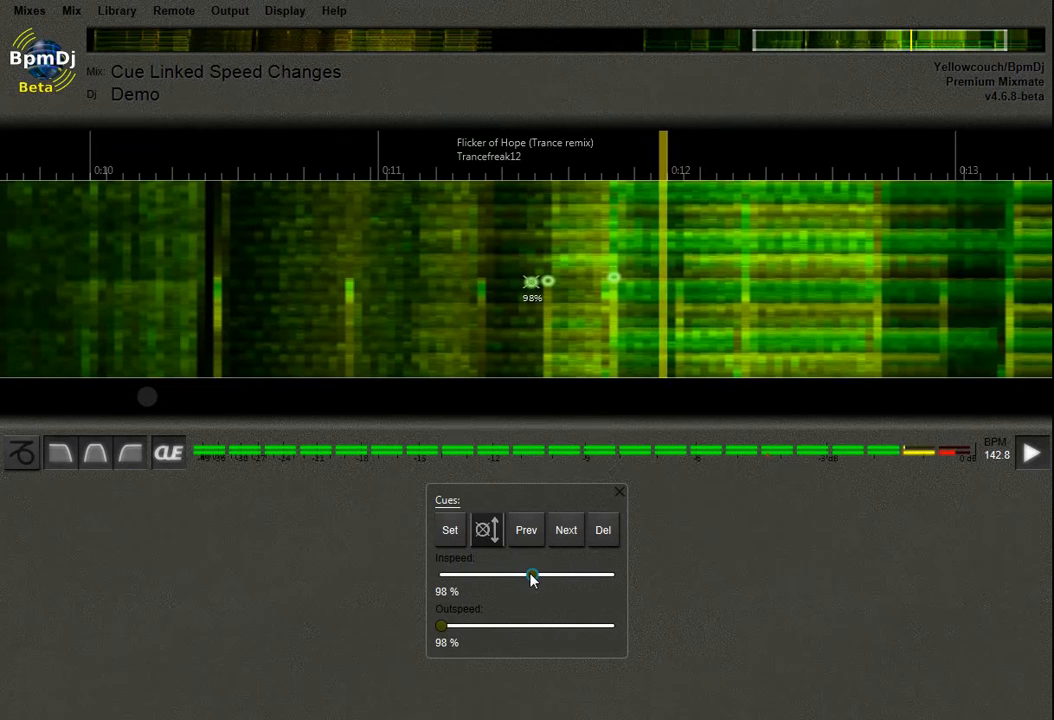
{"action": "left_click_drag", "start_coordinate": [532, 574], "coordinate": [535, 574]}
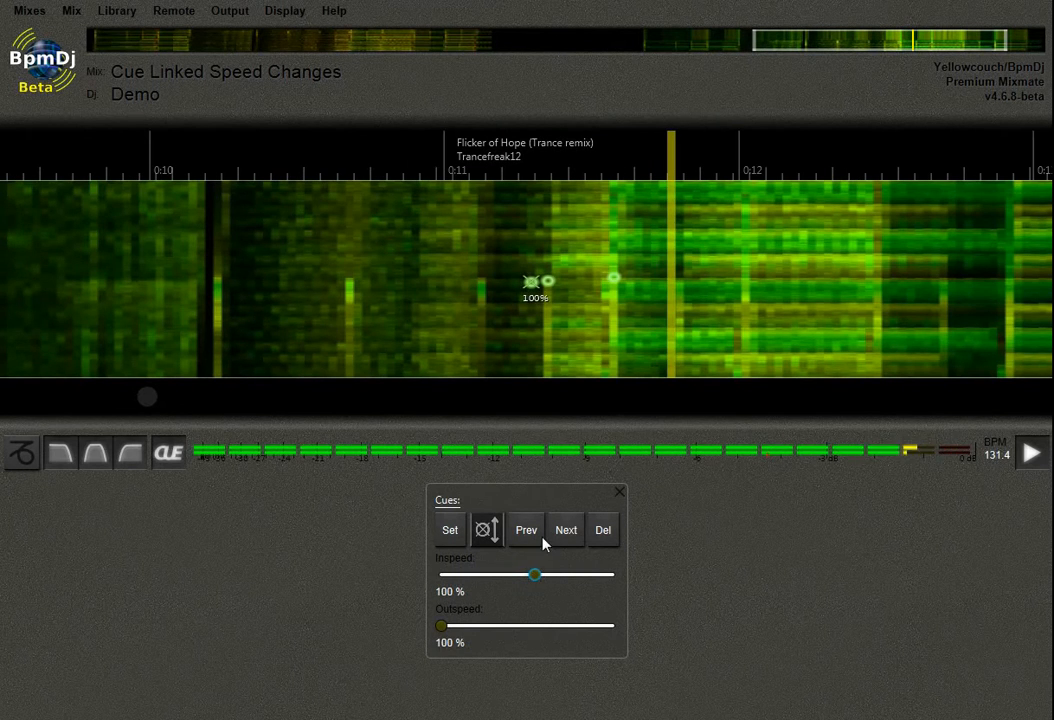
{"action": "left_click_drag", "start_coordinate": [535, 574], "coordinate": [441, 574]}
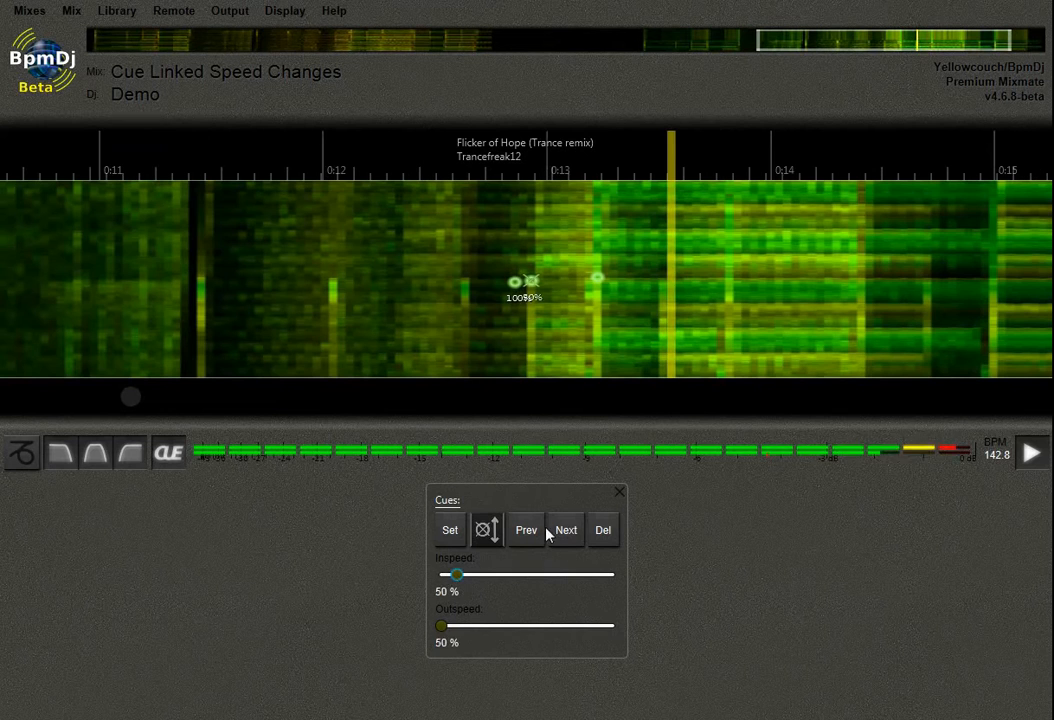
{"action": "left_click_drag", "start_coordinate": [457, 574], "coordinate": [530, 574]}
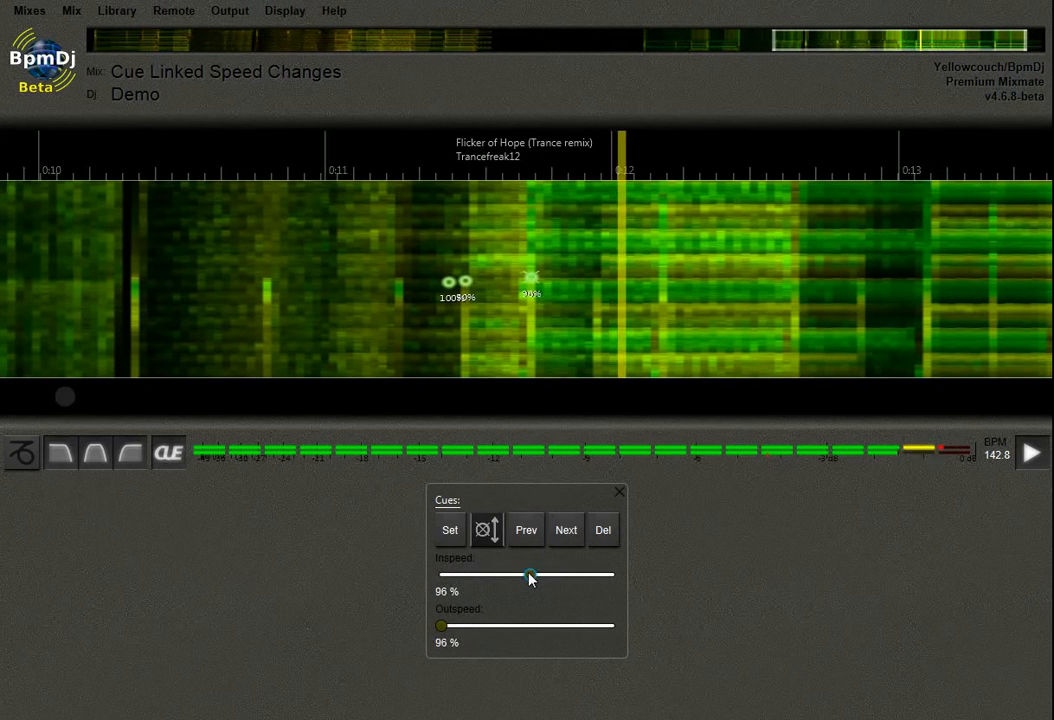
{"action": "left_click_drag", "start_coordinate": [530, 575], "coordinate": [535, 575]}
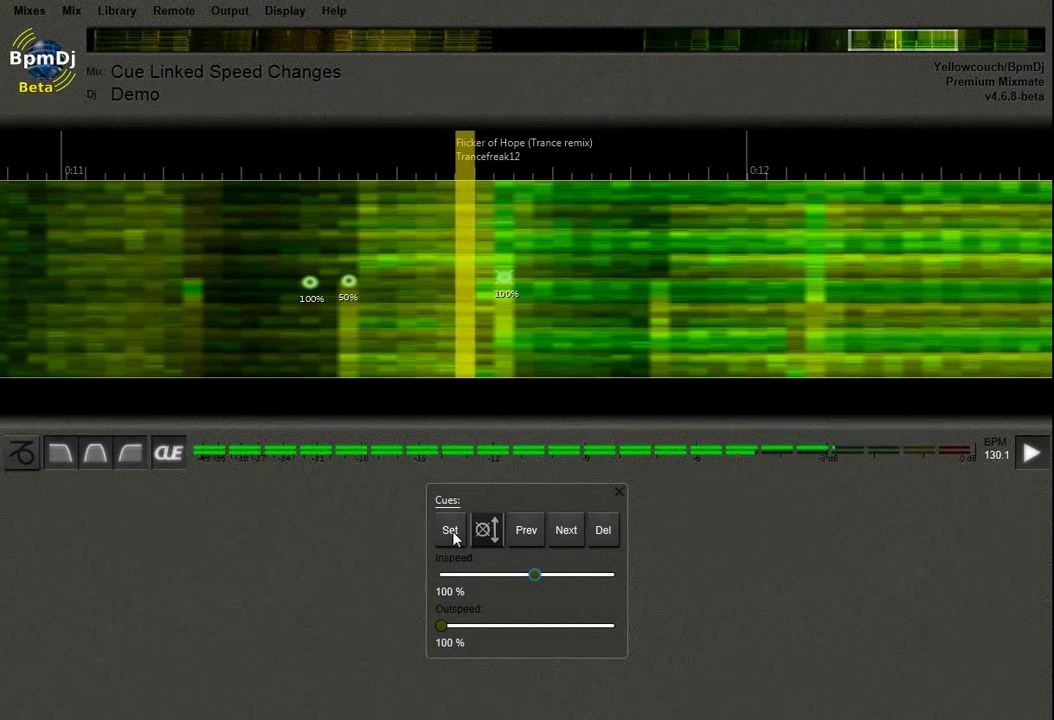
Step: Add a fourth cue with Inspeed 100% and close the cue panel
{"action": "left_click", "coordinate": [449, 530]}
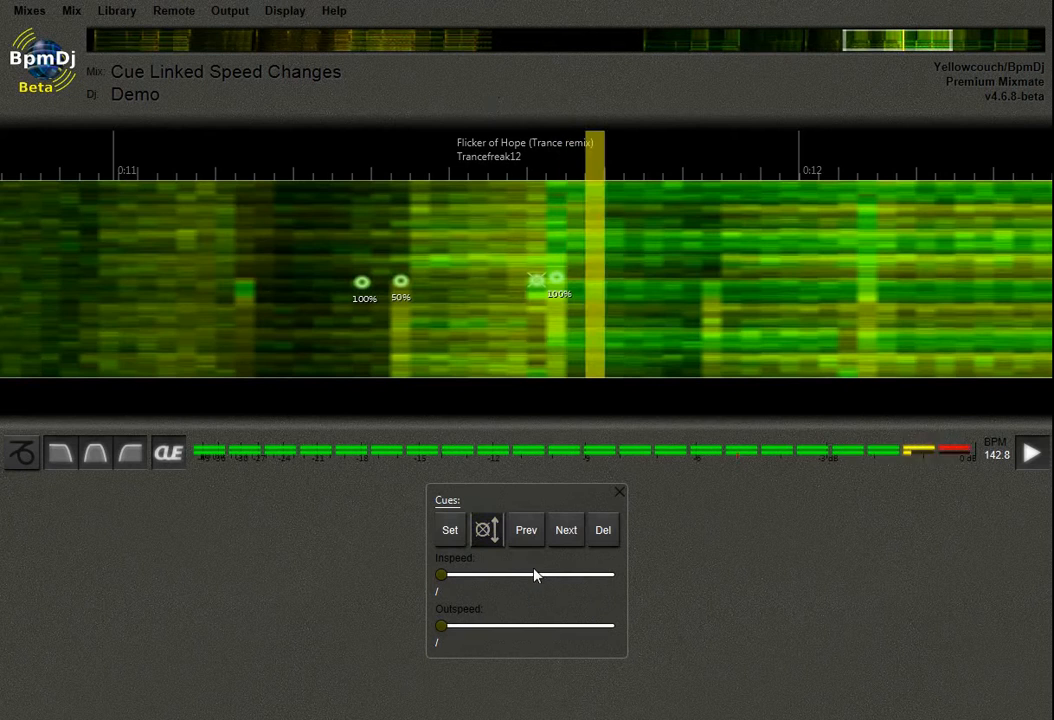
{"action": "left_click_drag", "start_coordinate": [442, 575], "coordinate": [537, 575]}
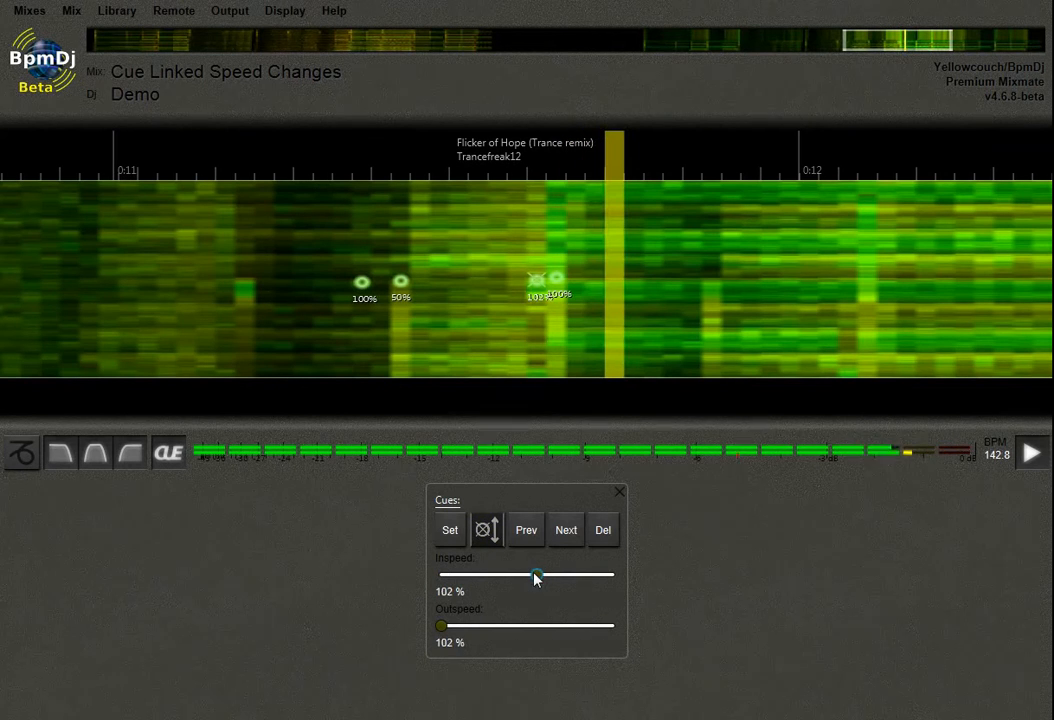
{"action": "left_click_drag", "start_coordinate": [536, 575], "coordinate": [534, 575]}
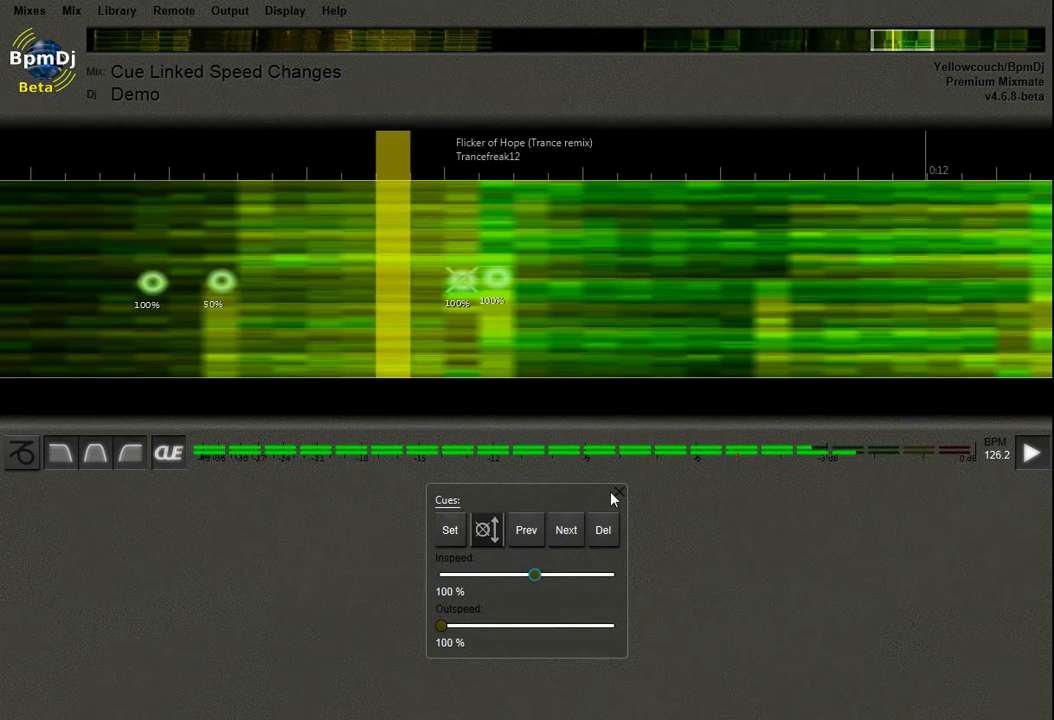
{"action": "left_click", "coordinate": [617, 491]}
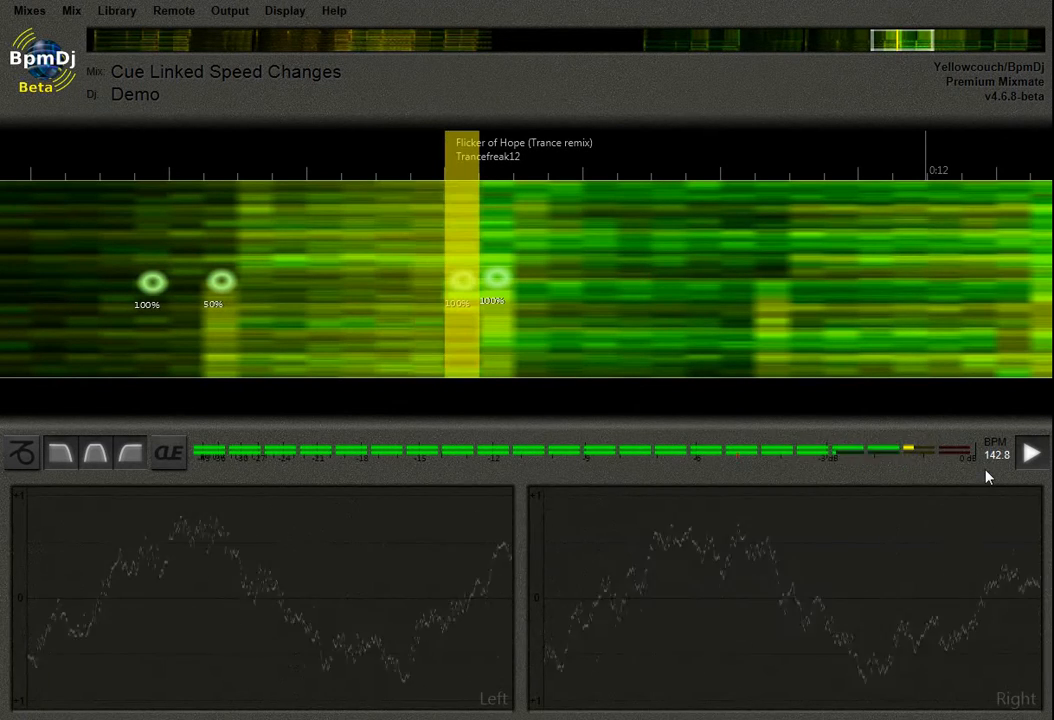
Step: Reopen the cue controls and show the song effects grid for Flicker of Hope
{"action": "left_click", "coordinate": [168, 453]}
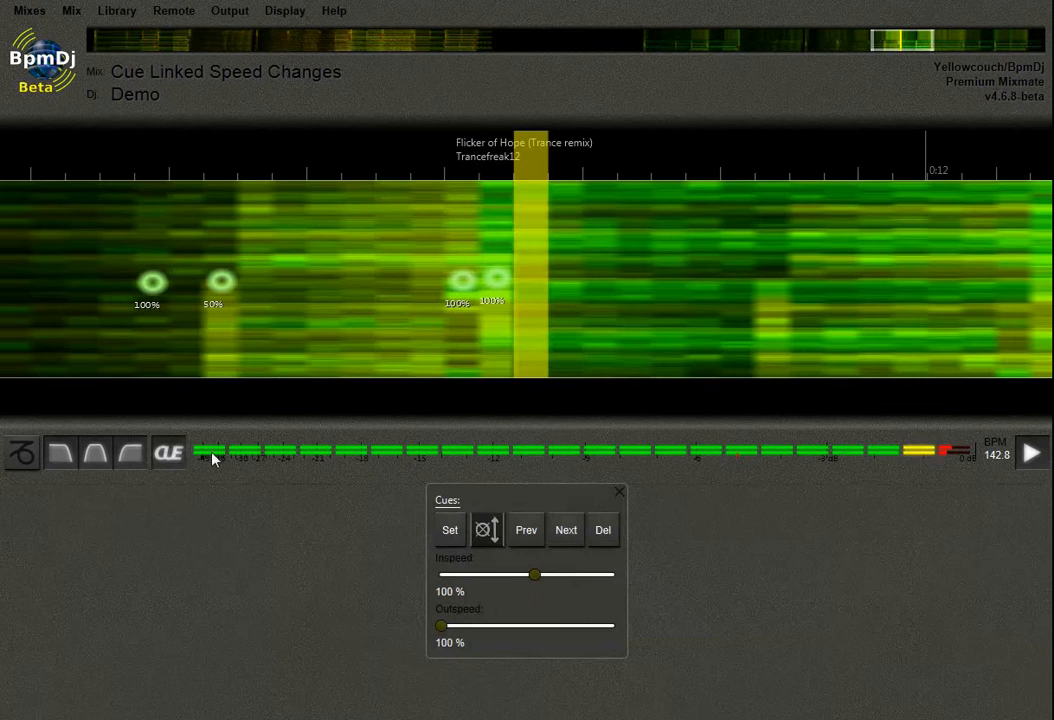
{"action": "left_click", "coordinate": [525, 530]}
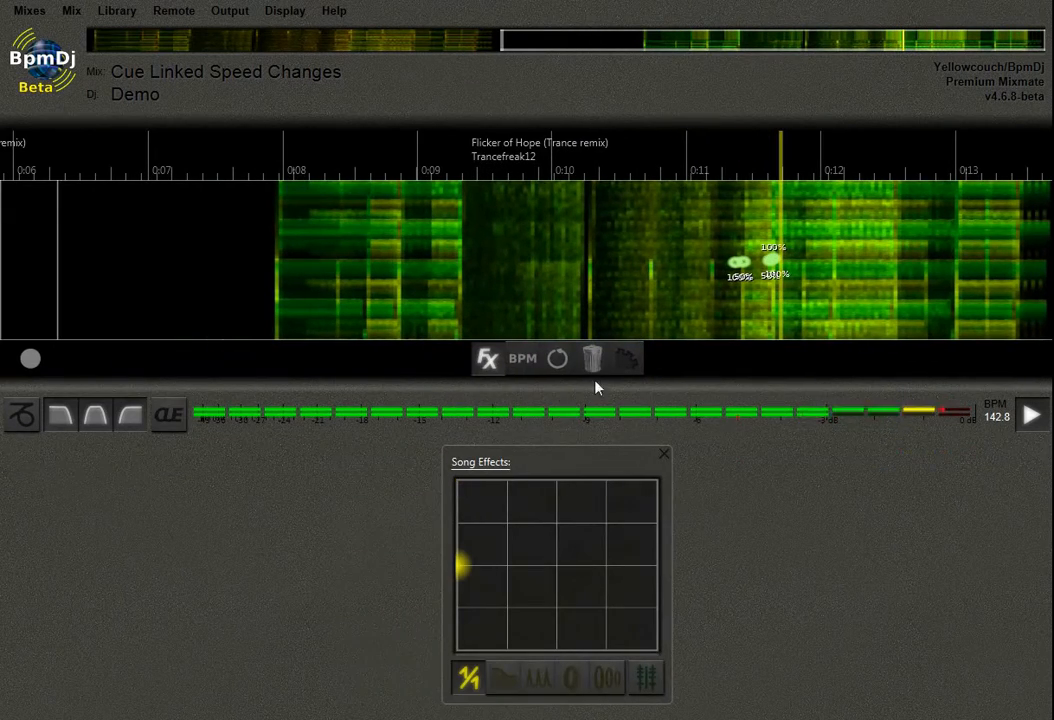
Step: Switch the song's speed-change method from mix default to Zathras-2 timestretching
{"action": "left_click", "coordinate": [627, 358]}
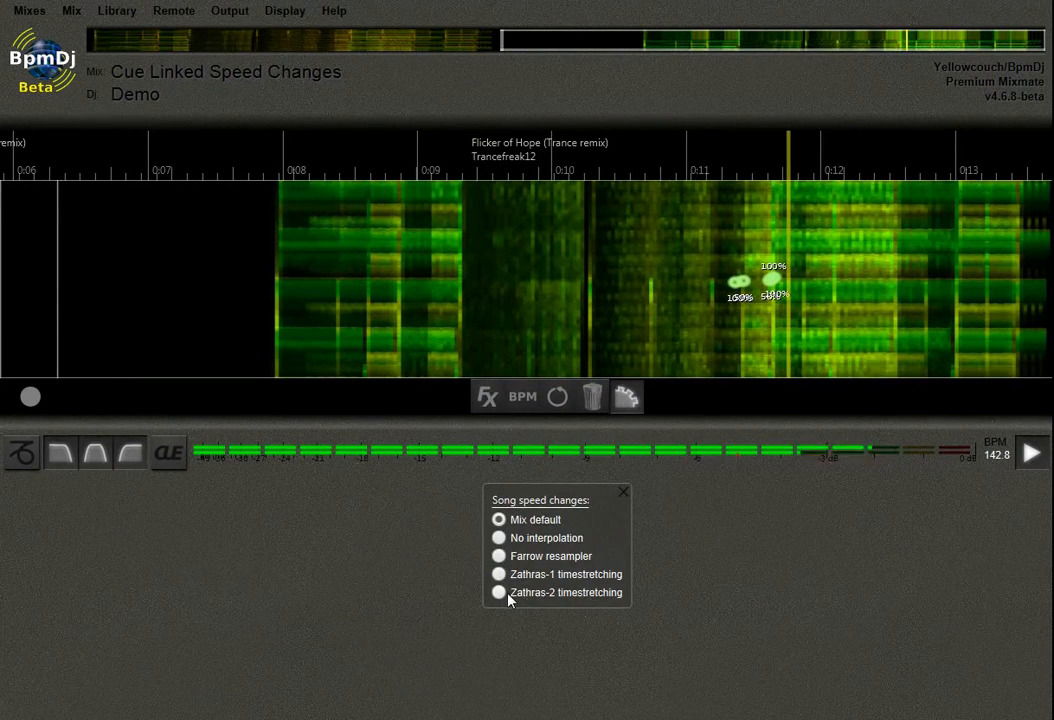
{"action": "left_click", "coordinate": [498, 592]}
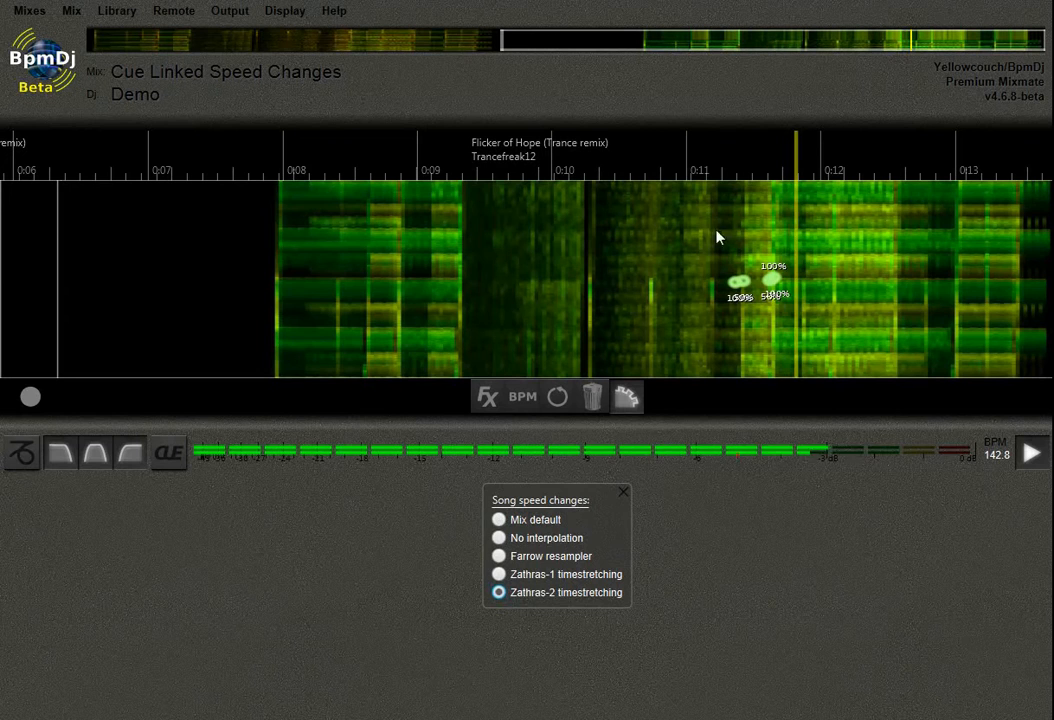